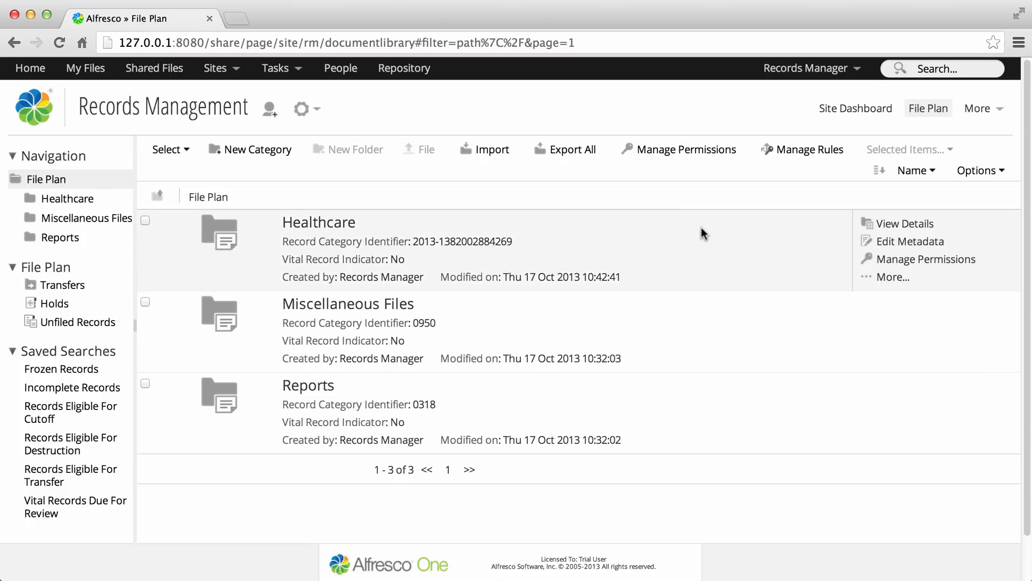
pyautogui.moveTo(840, 226)
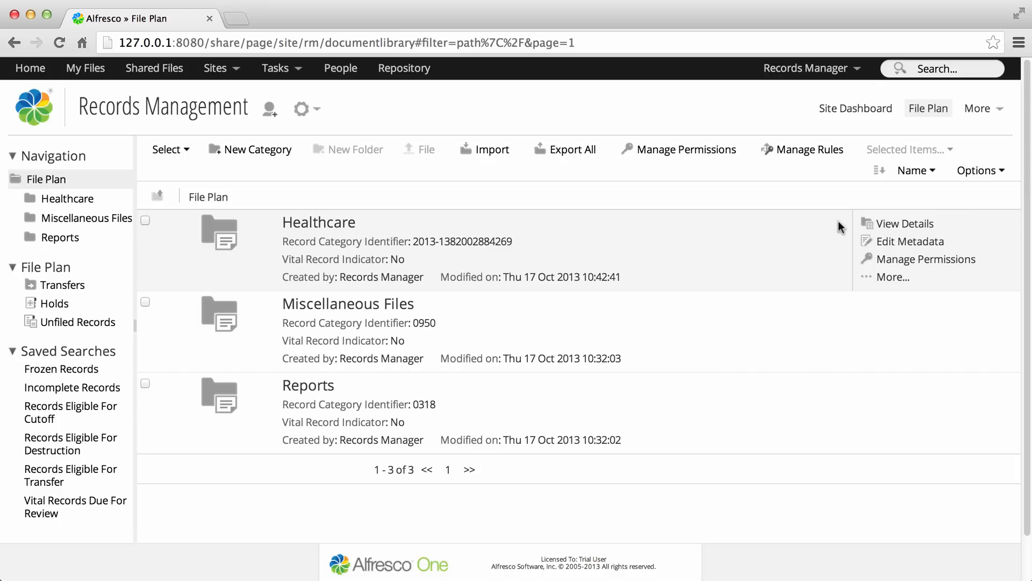
# Step: Create a disposition schedule on the Healthcare category and start editing its general details
pyautogui.click(906, 224)
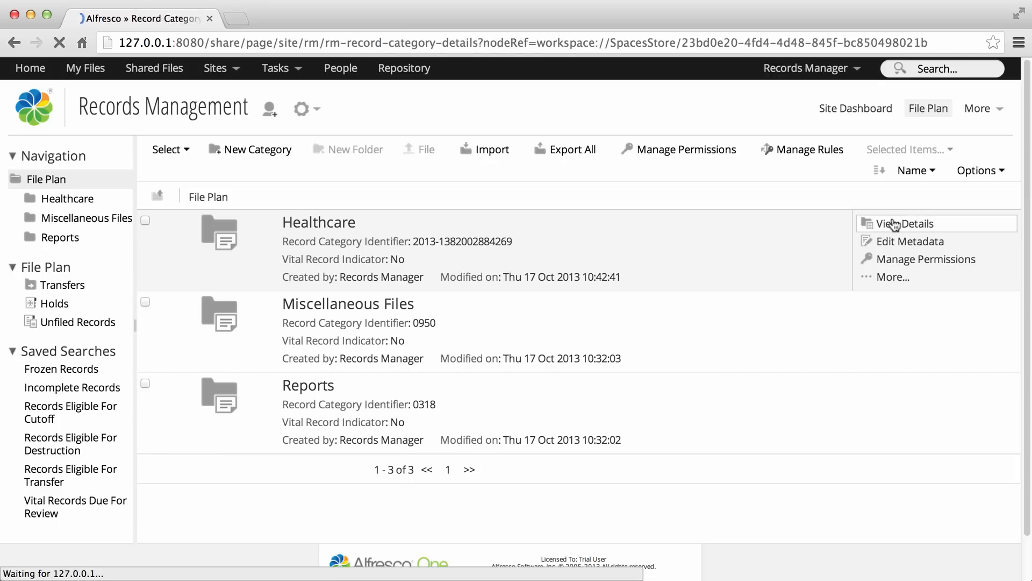
pyautogui.click(906, 224)
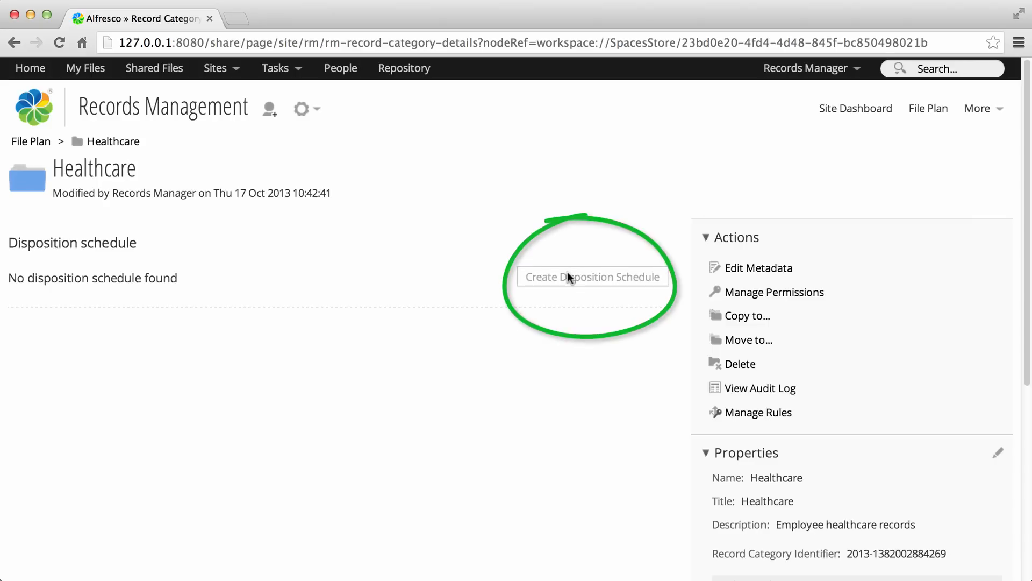
pyautogui.click(591, 276)
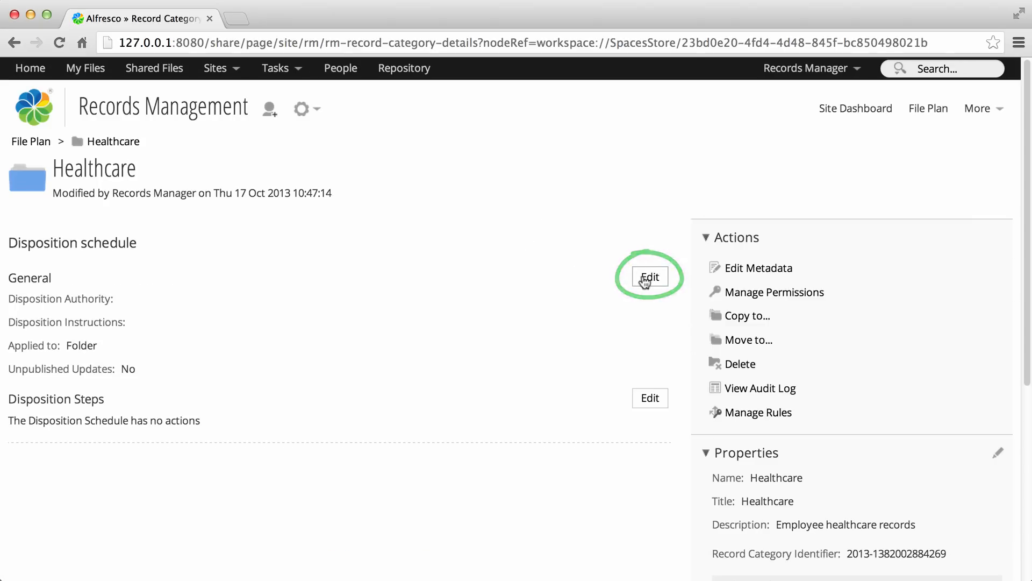
pyautogui.click(649, 276)
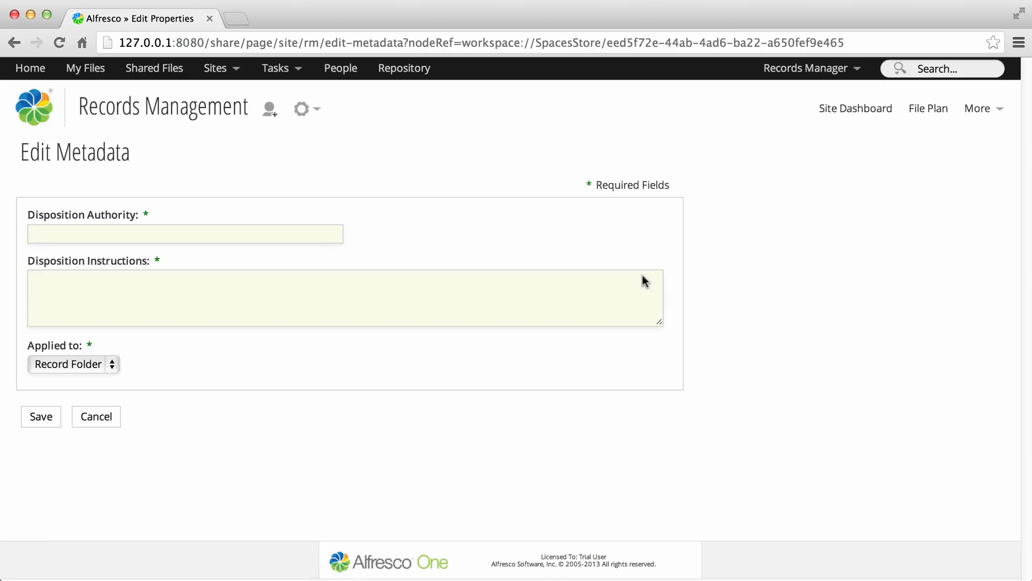
# Step: Enter authority 'State Healthcare Requirements' and instructions to retain private medical records 2 years before destruction
pyautogui.write('State')
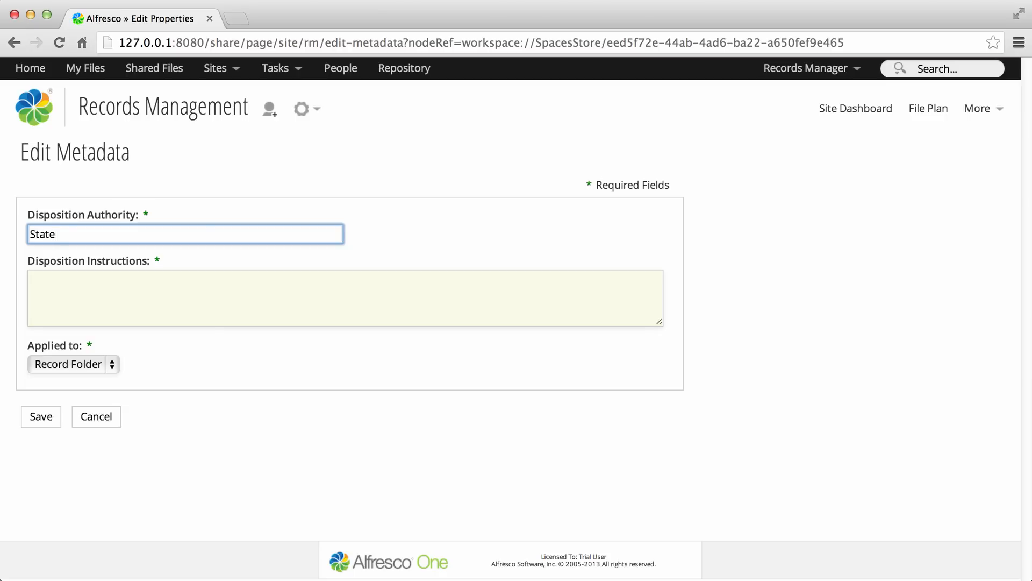
pyautogui.write('Healthcare Requirements')
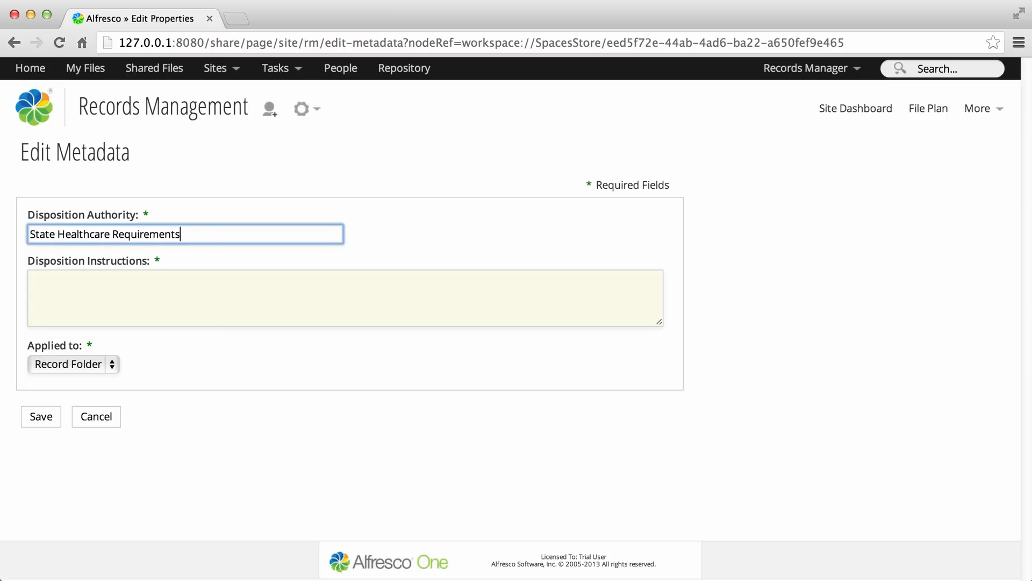
pyautogui.write('S')
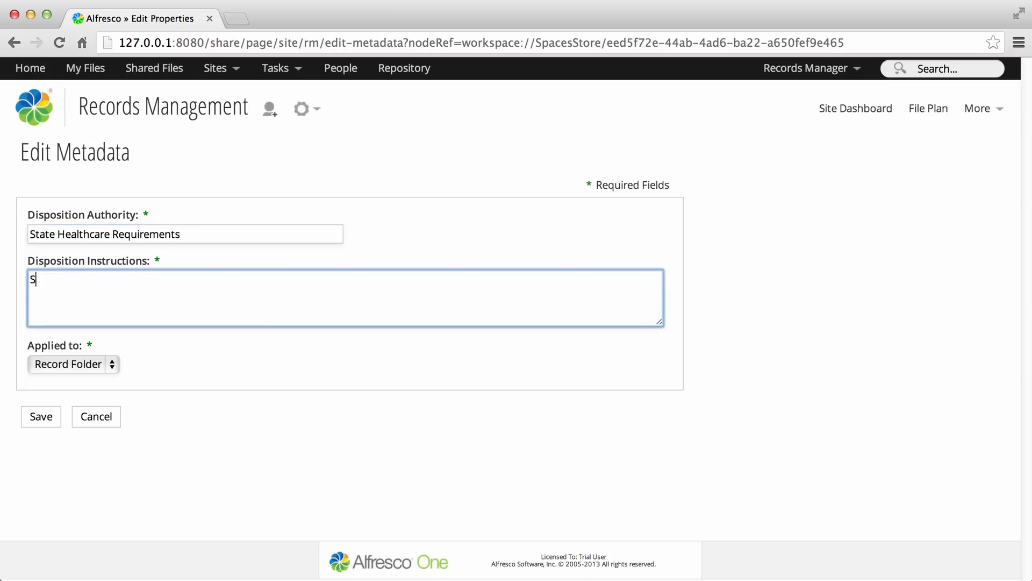
pyautogui.write('tate')
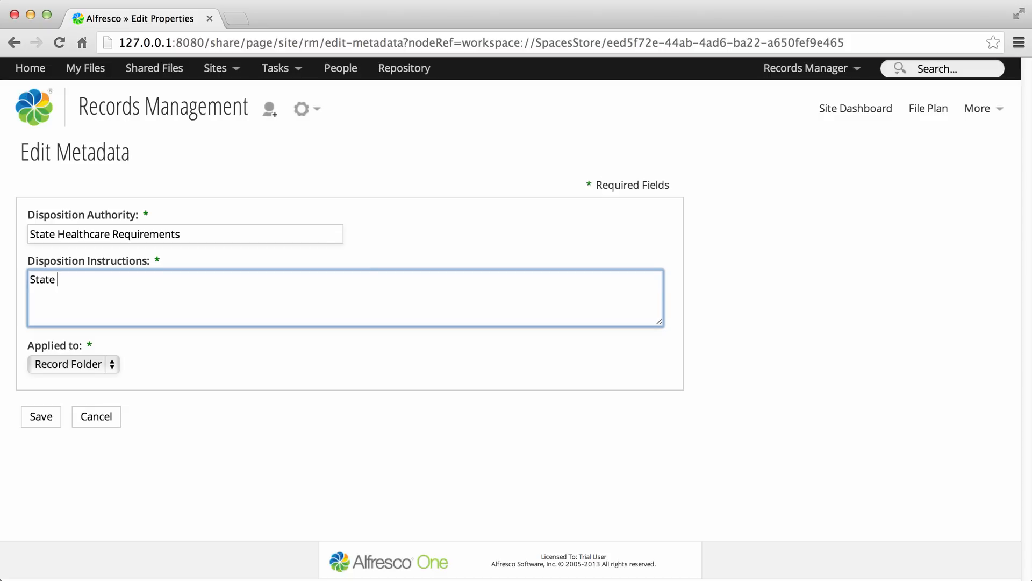
pyautogui.write('healthcare requirements dictate that')
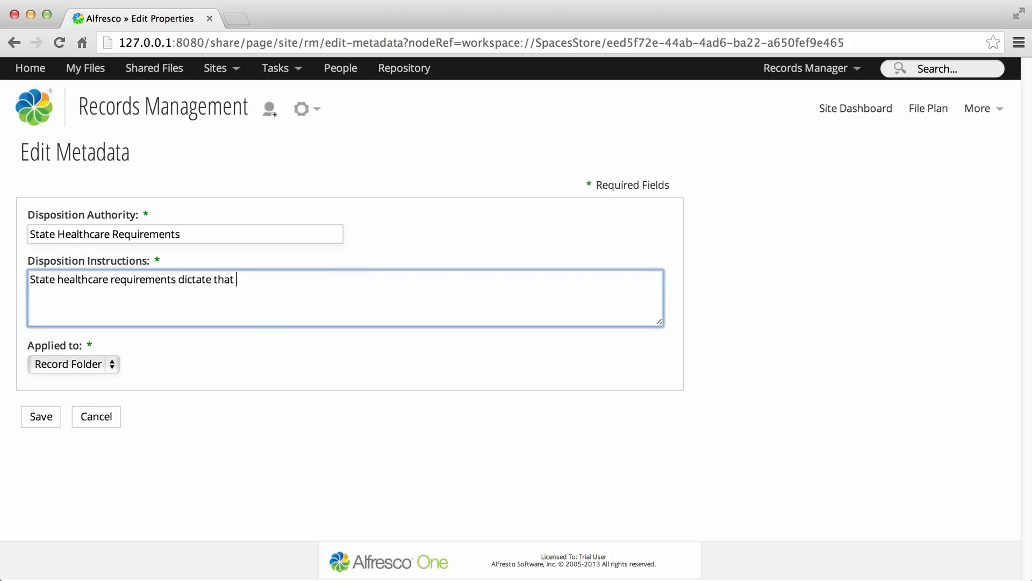
pyautogui.write('private medical records must be retained for')
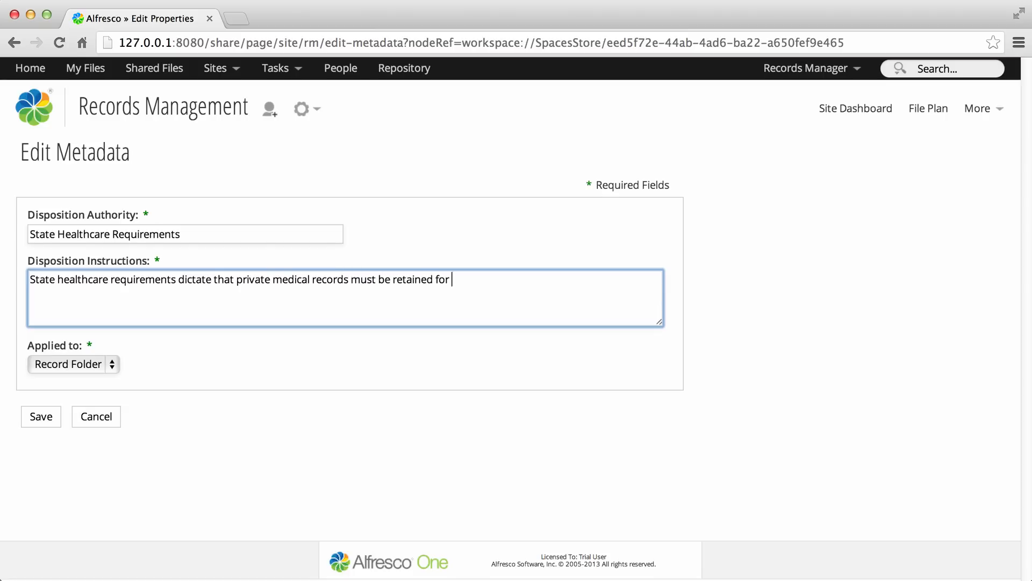
pyautogui.write('2 years before destruction')
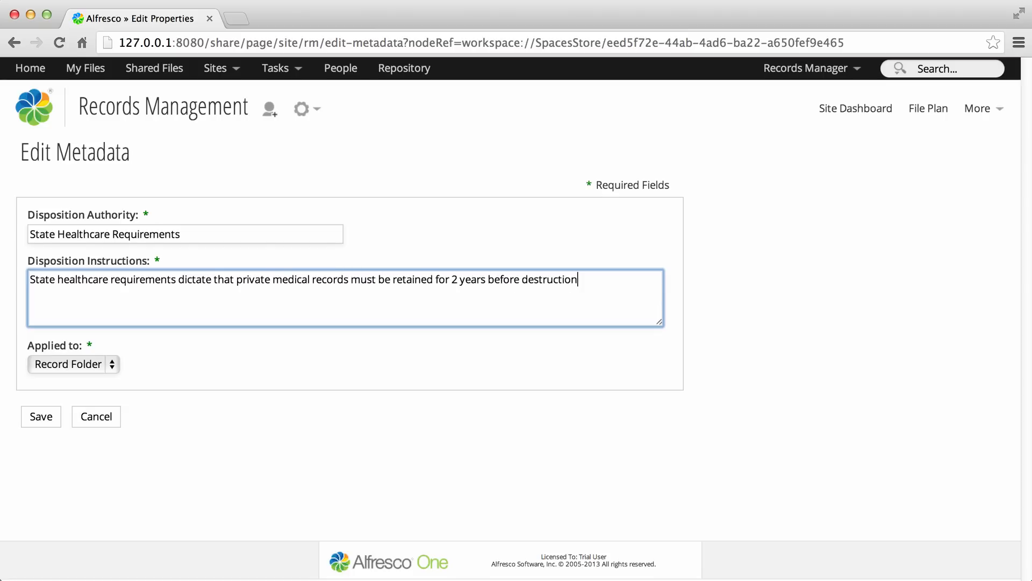
pyautogui.write('.')
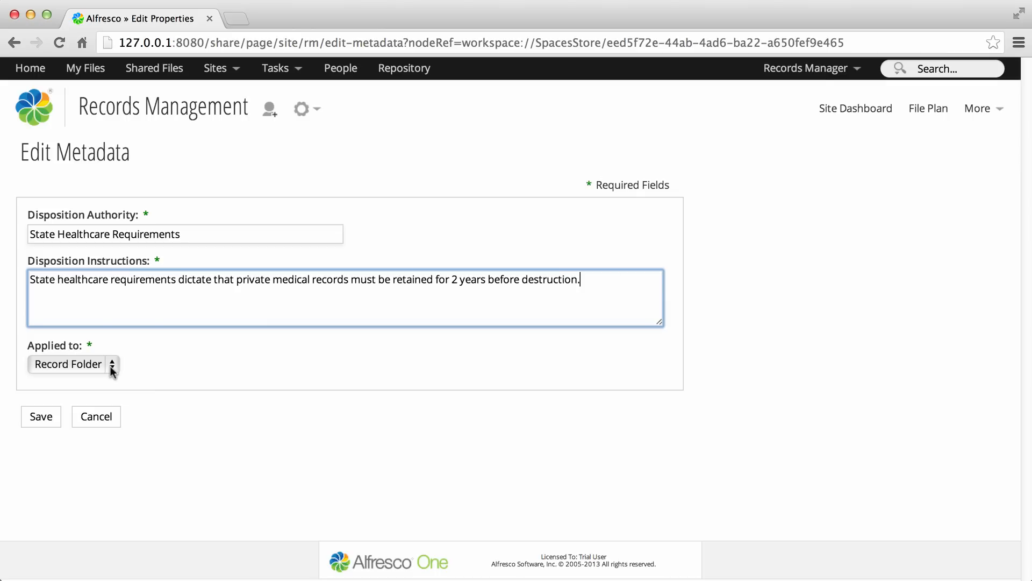
# Step: Apply the schedule to Record instead of Record Folder and save it
pyautogui.click(72, 365)
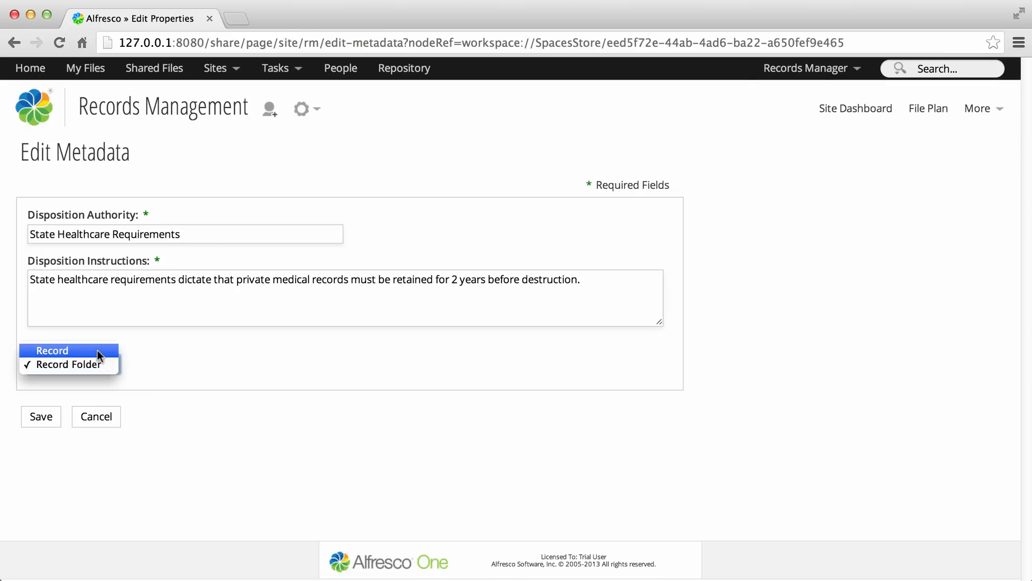
pyautogui.click(51, 351)
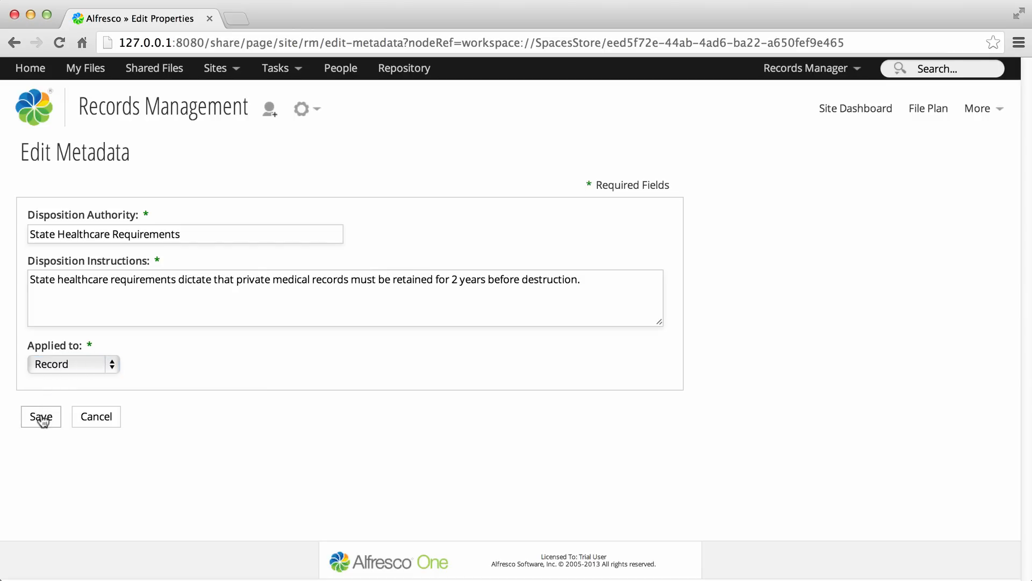
pyautogui.click(40, 416)
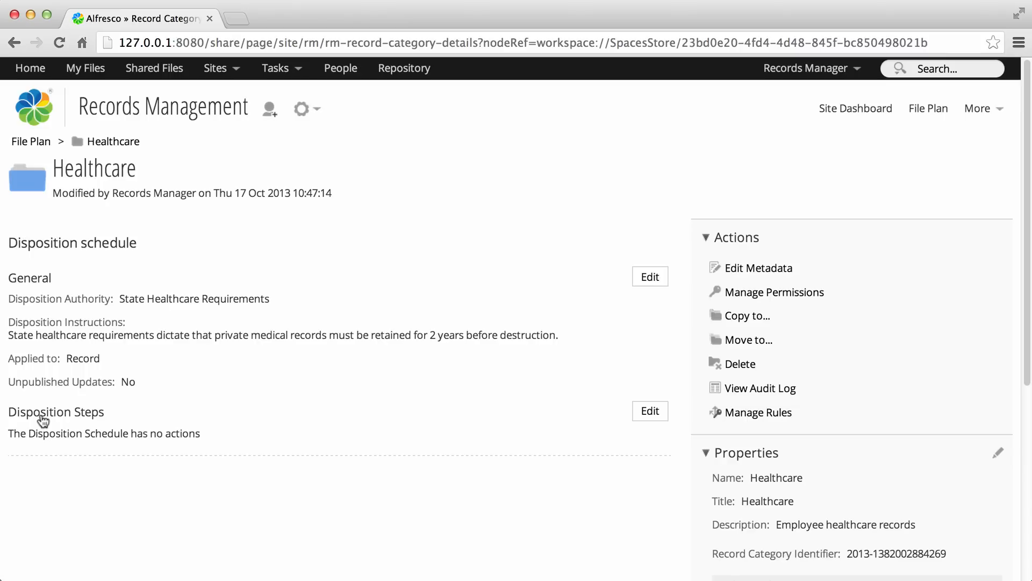